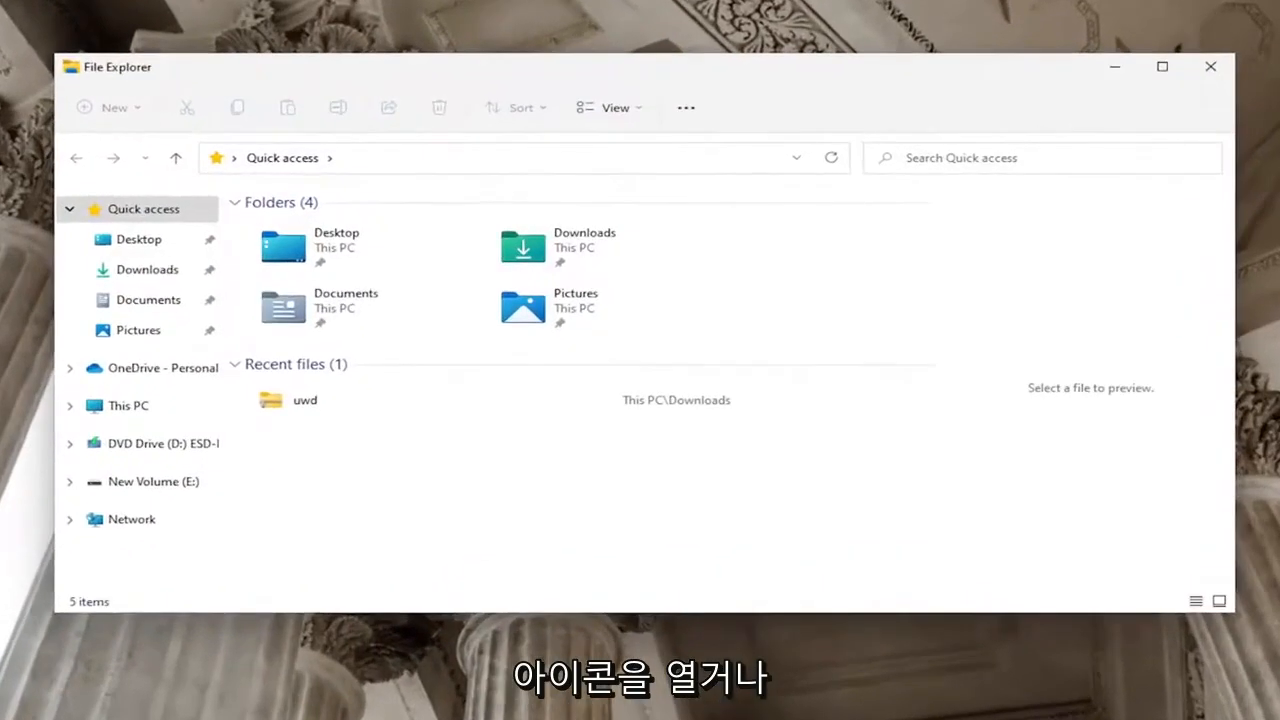
mouse_move(398, 70)
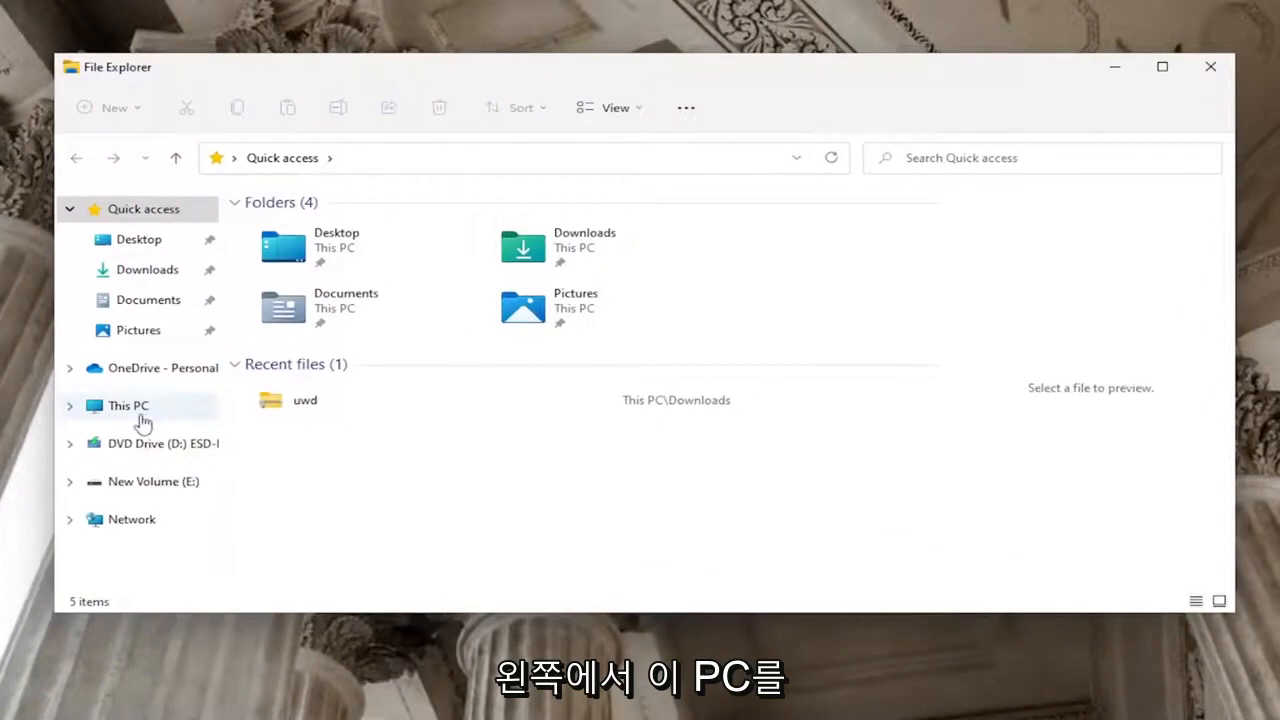
- Go to This PC and enter the Local Disk (C:) drive
left_click(128, 404)
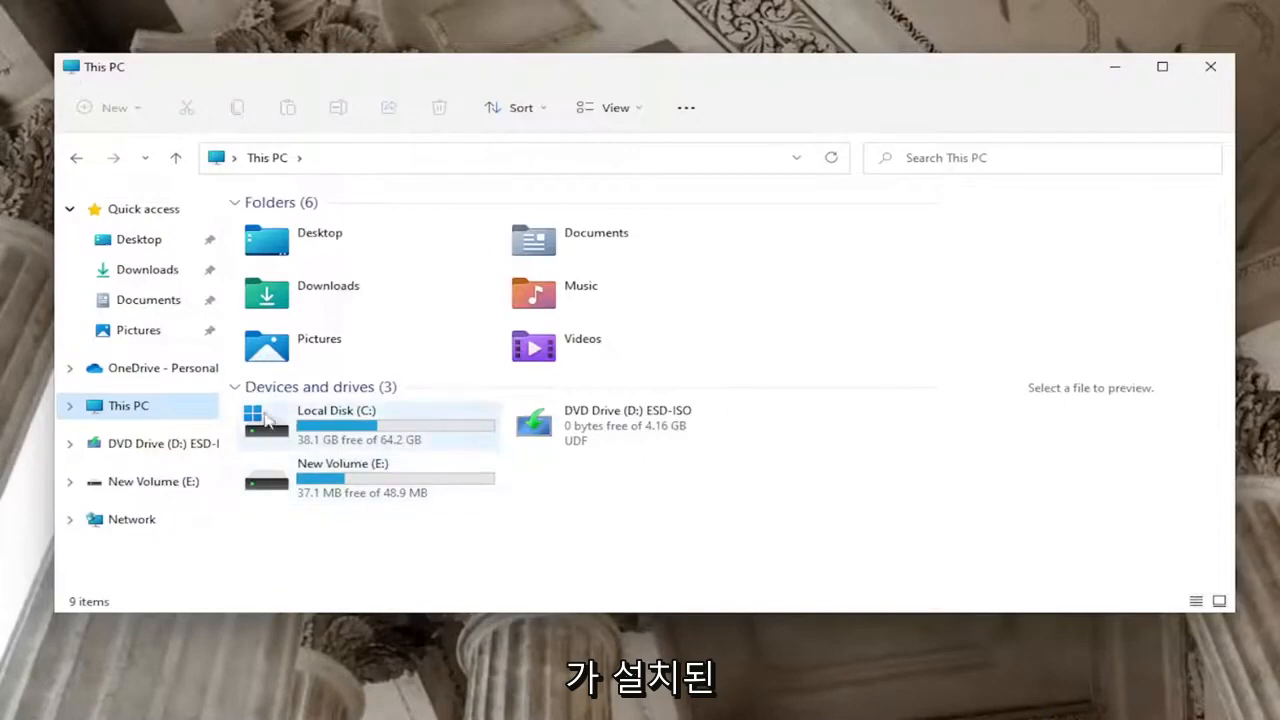
mouse_move(404, 432)
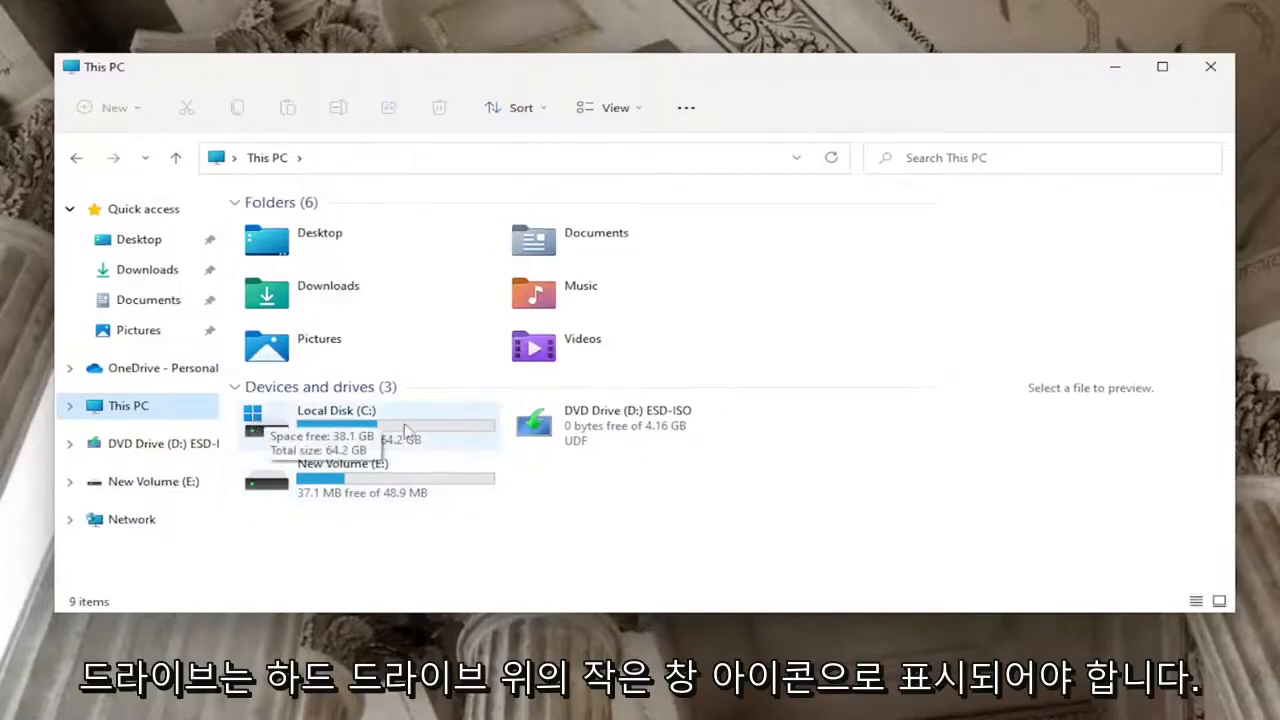
double_click(336, 410)
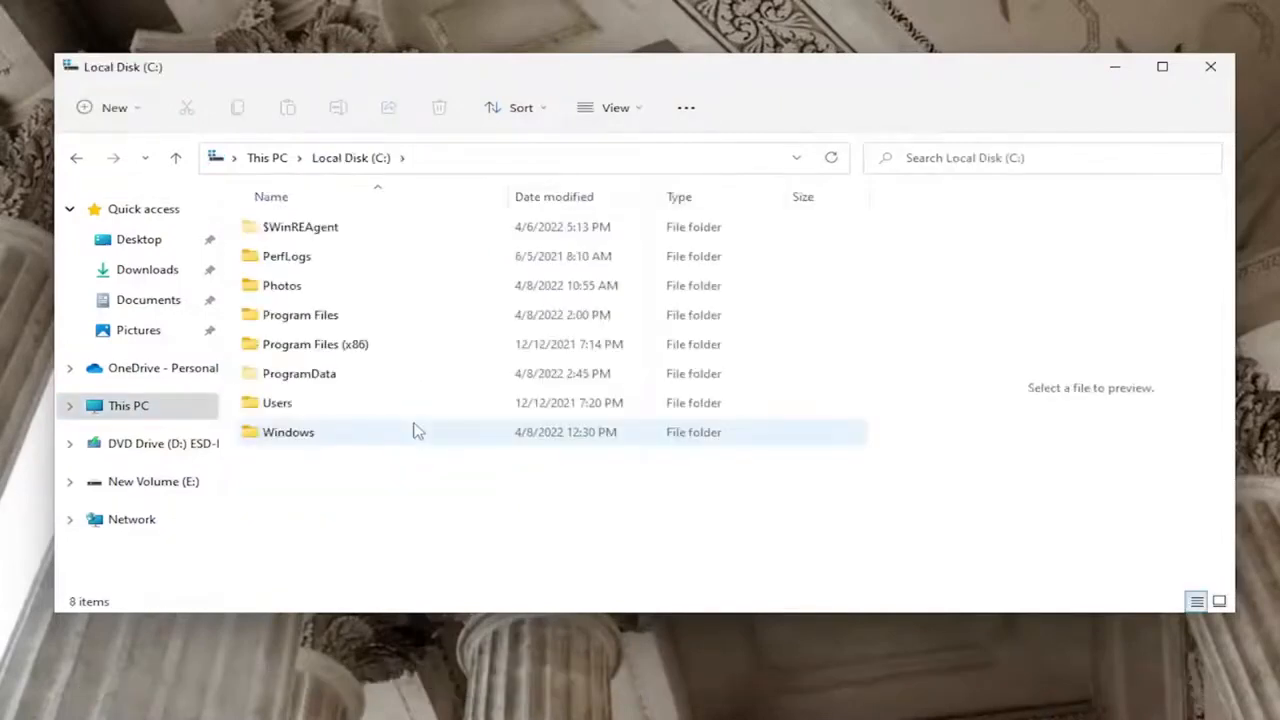
- Enter the Windows folder and scroll down toward the Web folder
left_click(288, 432)
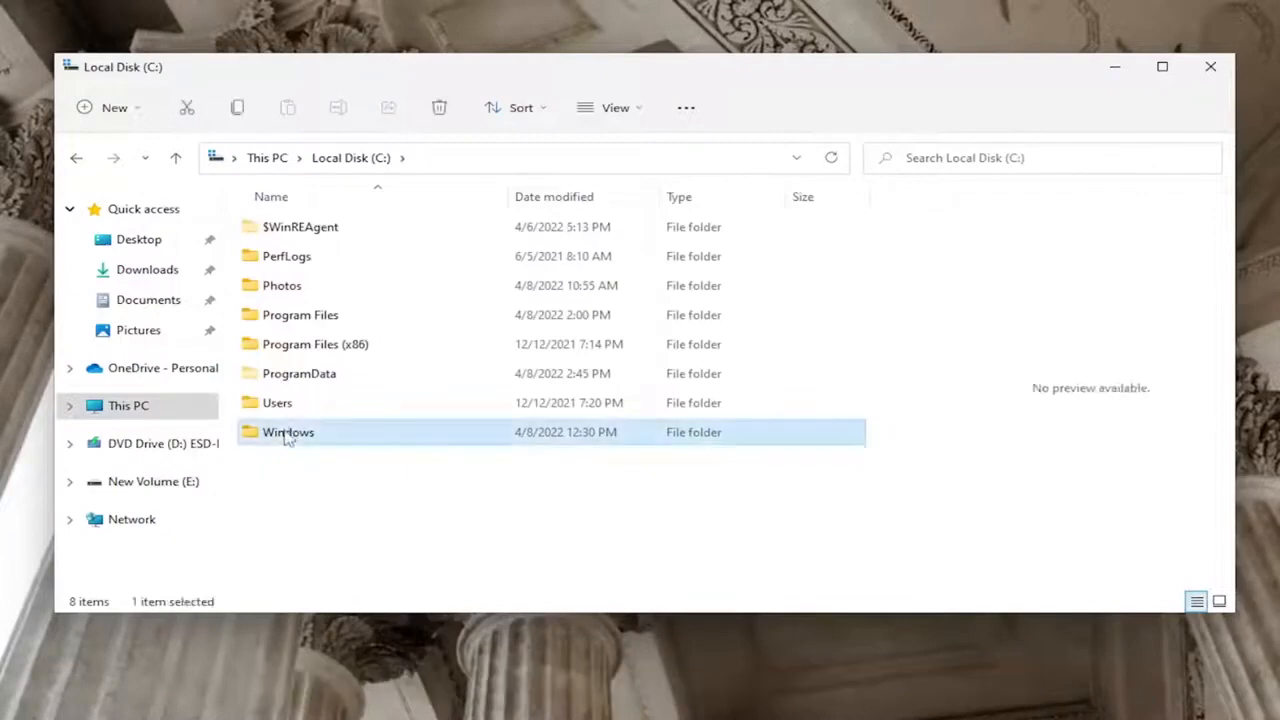
double_click(288, 432)
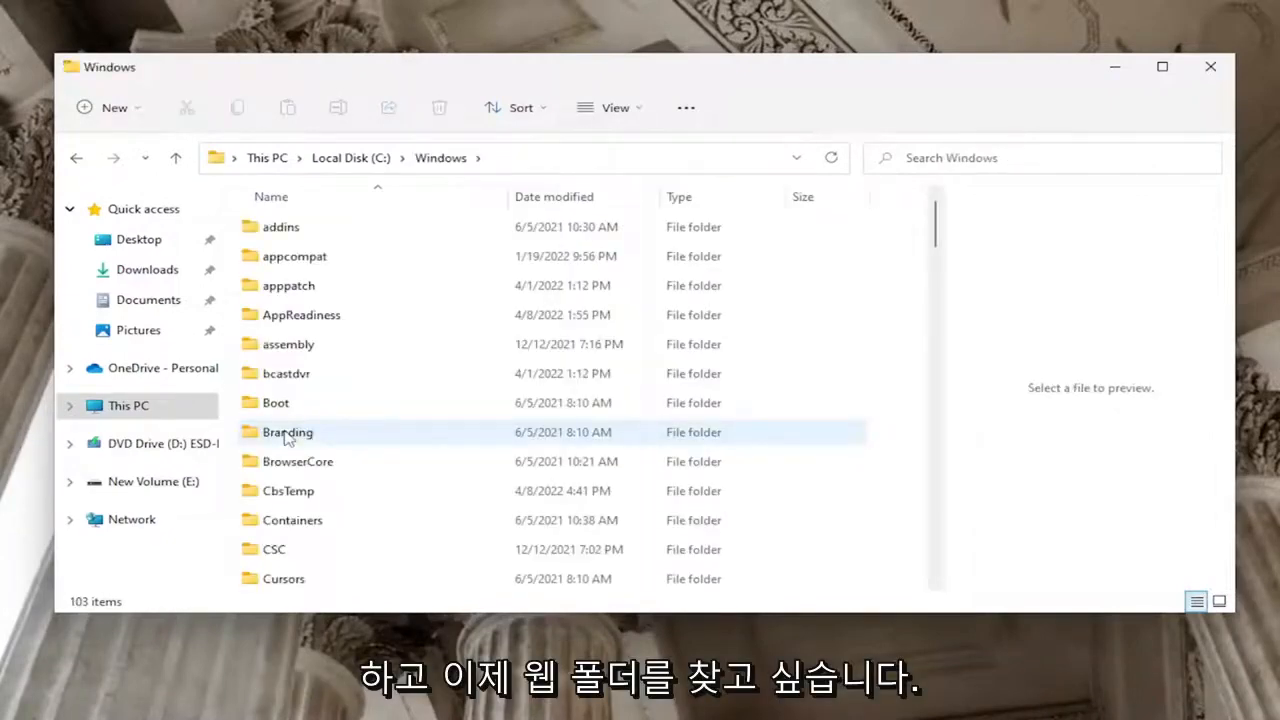
scroll("down", 3)
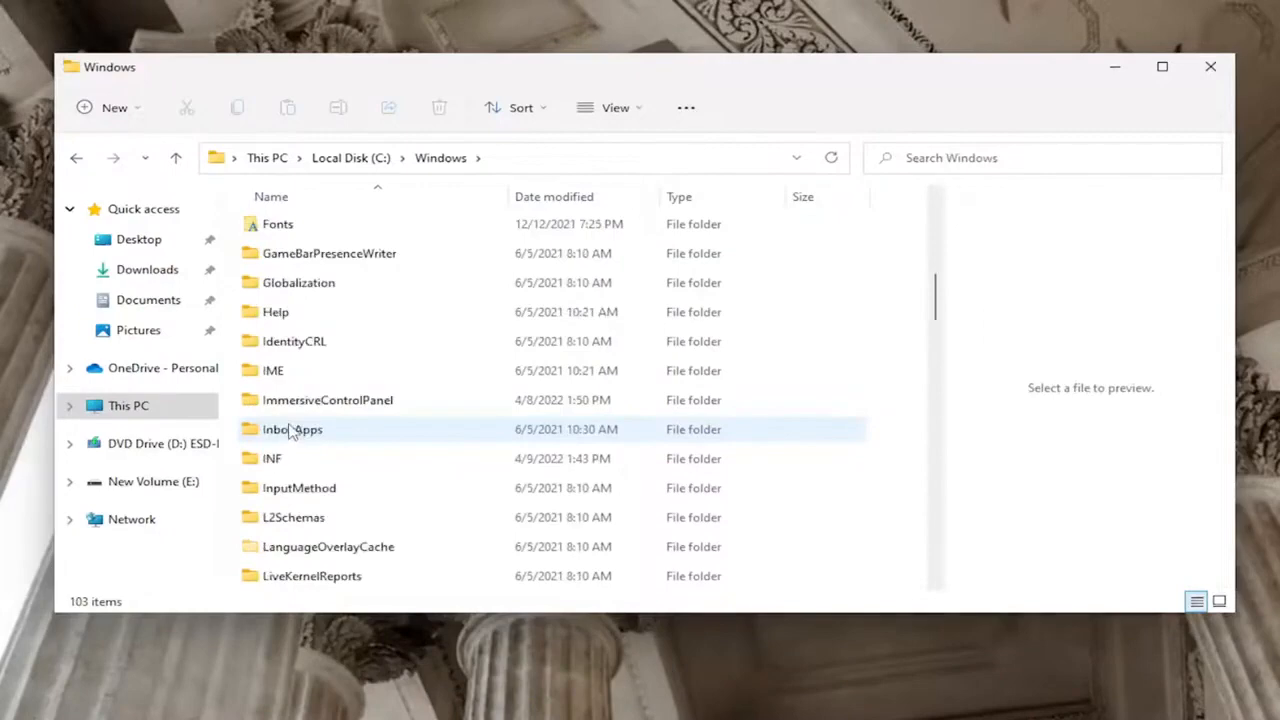
scroll("down", 3)
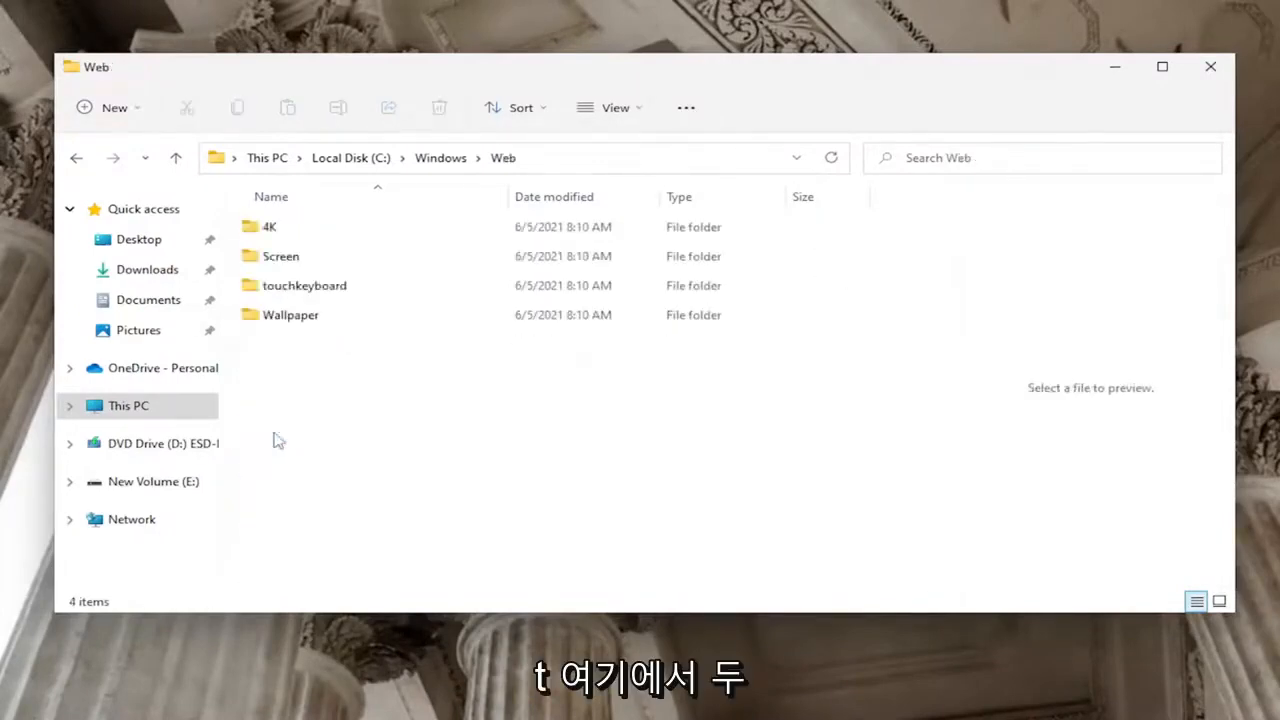
mouse_move(304, 218)
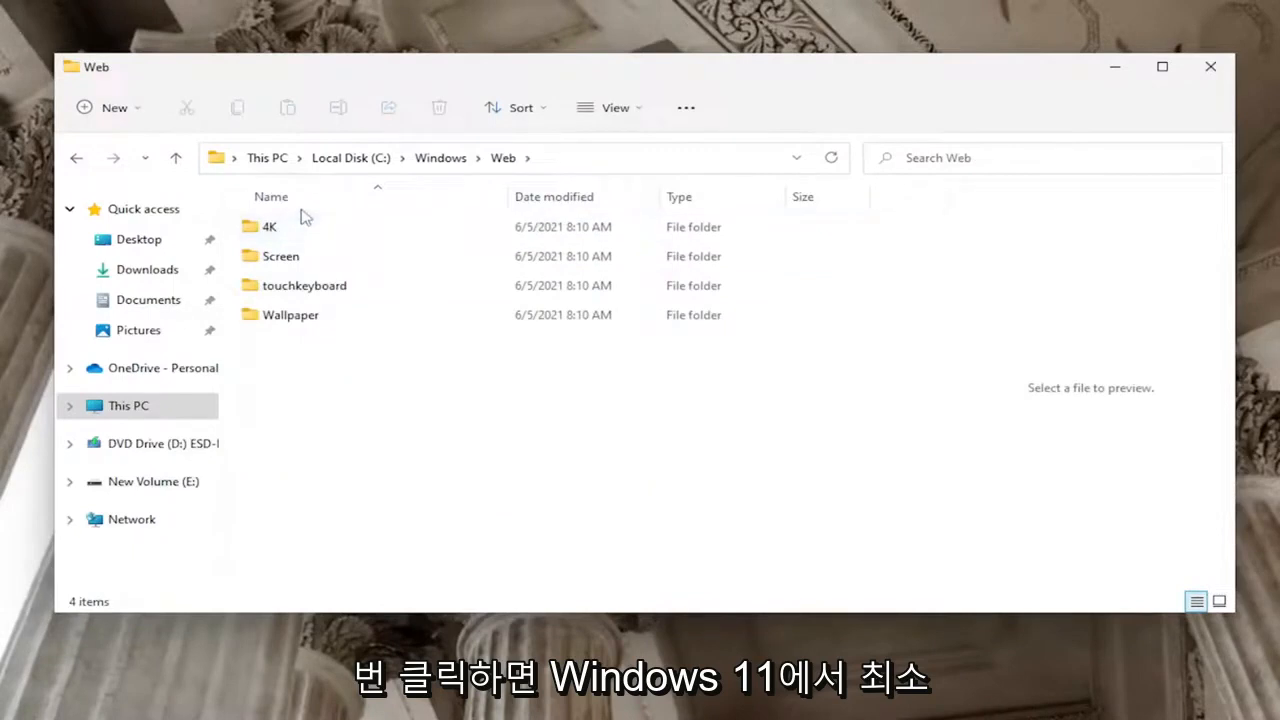
mouse_move(290, 236)
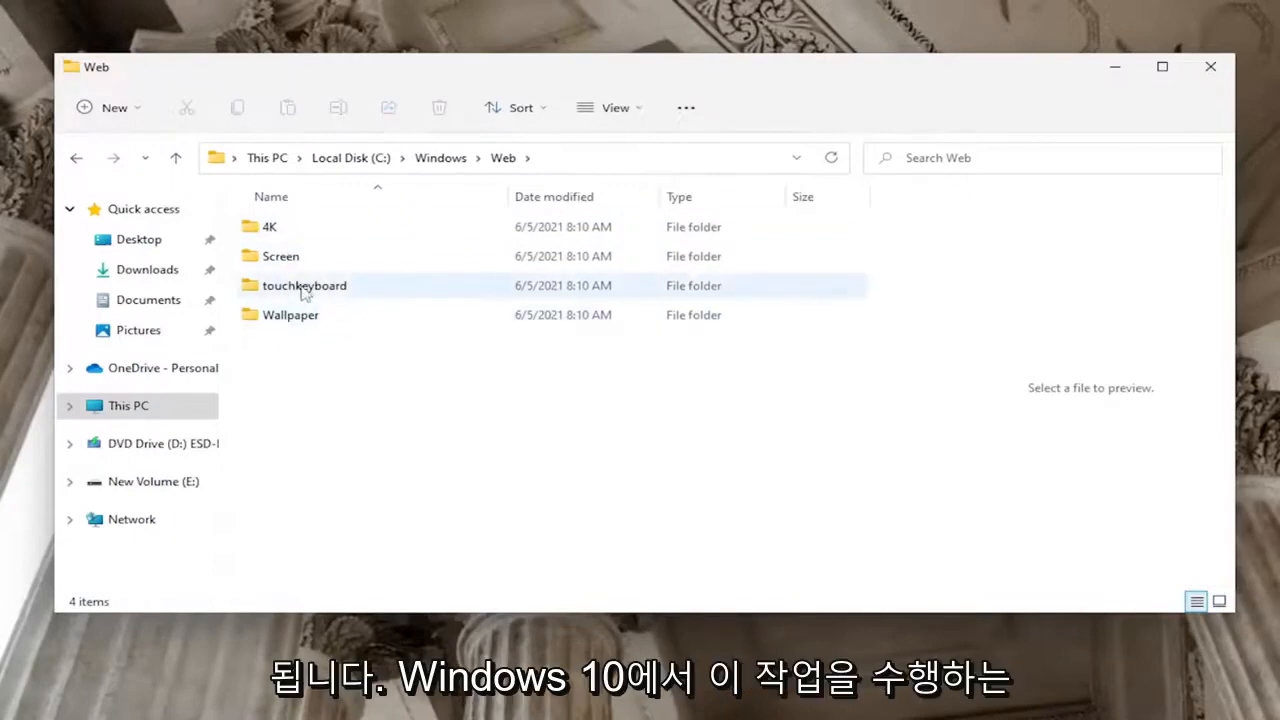
mouse_move(276, 302)
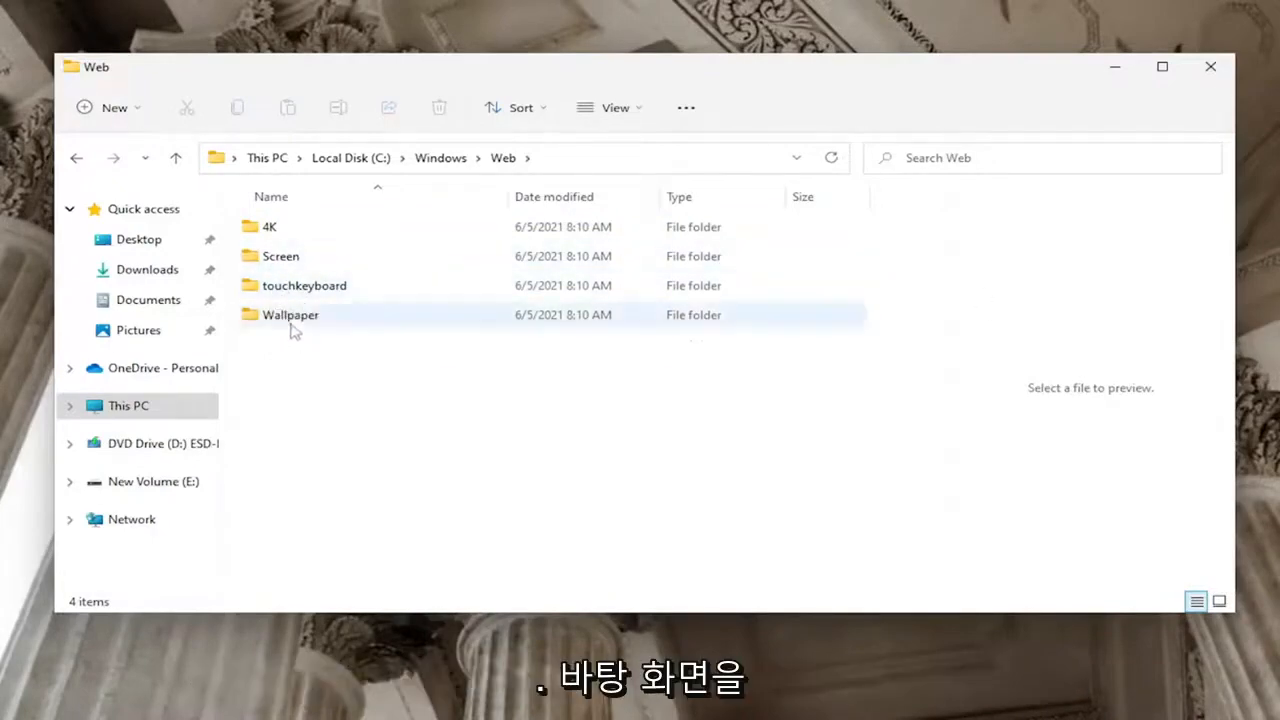
- Enter the Wallpaper folder and view the Flow wallpaper images
double_click(290, 314)
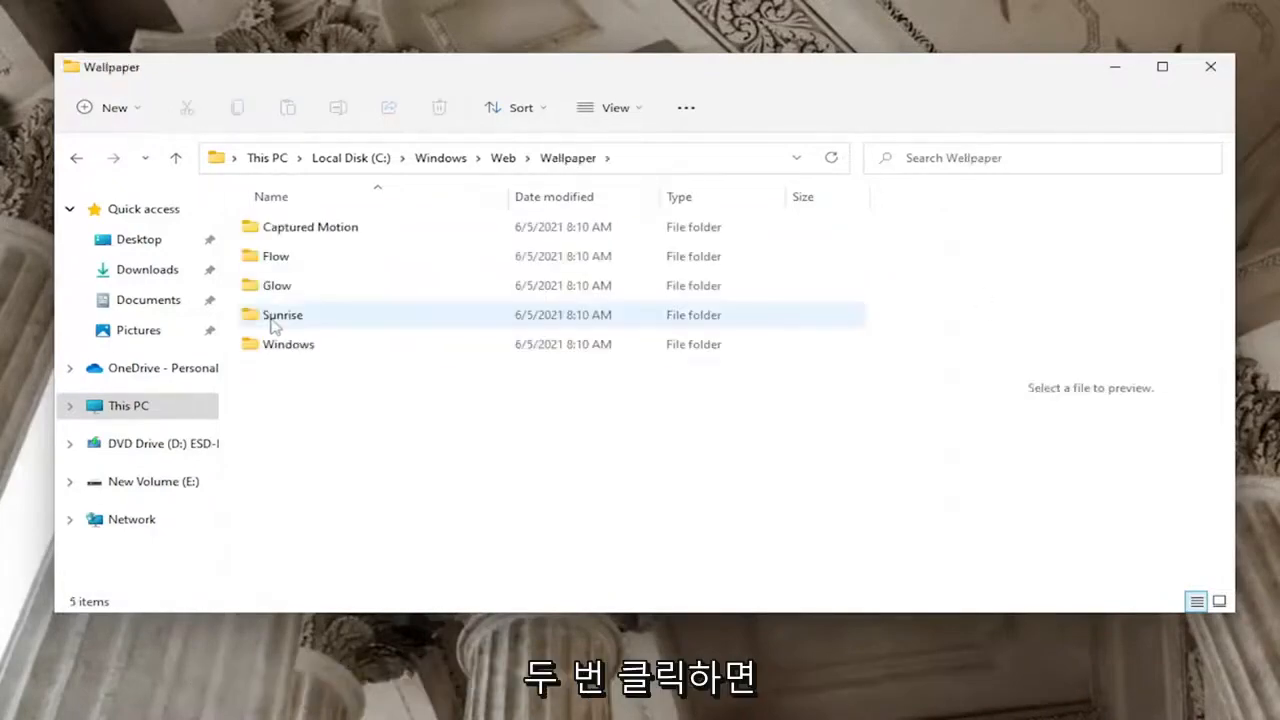
left_click(310, 226)
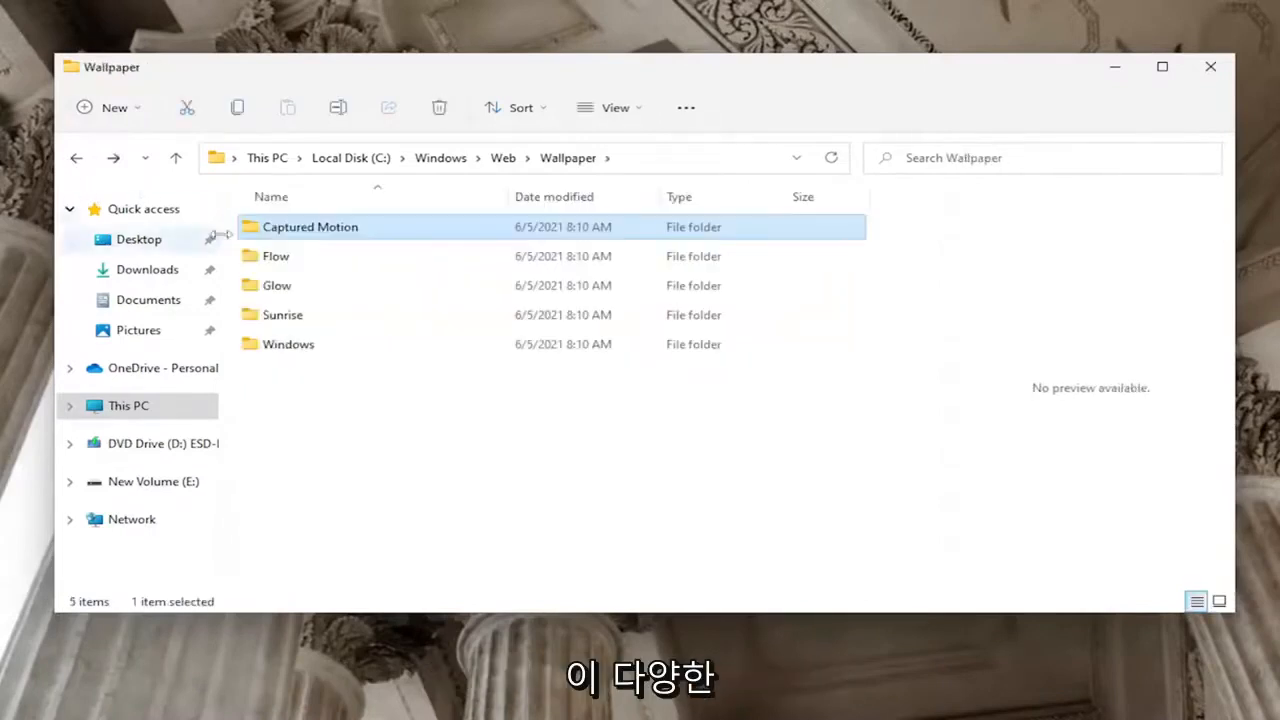
double_click(276, 256)
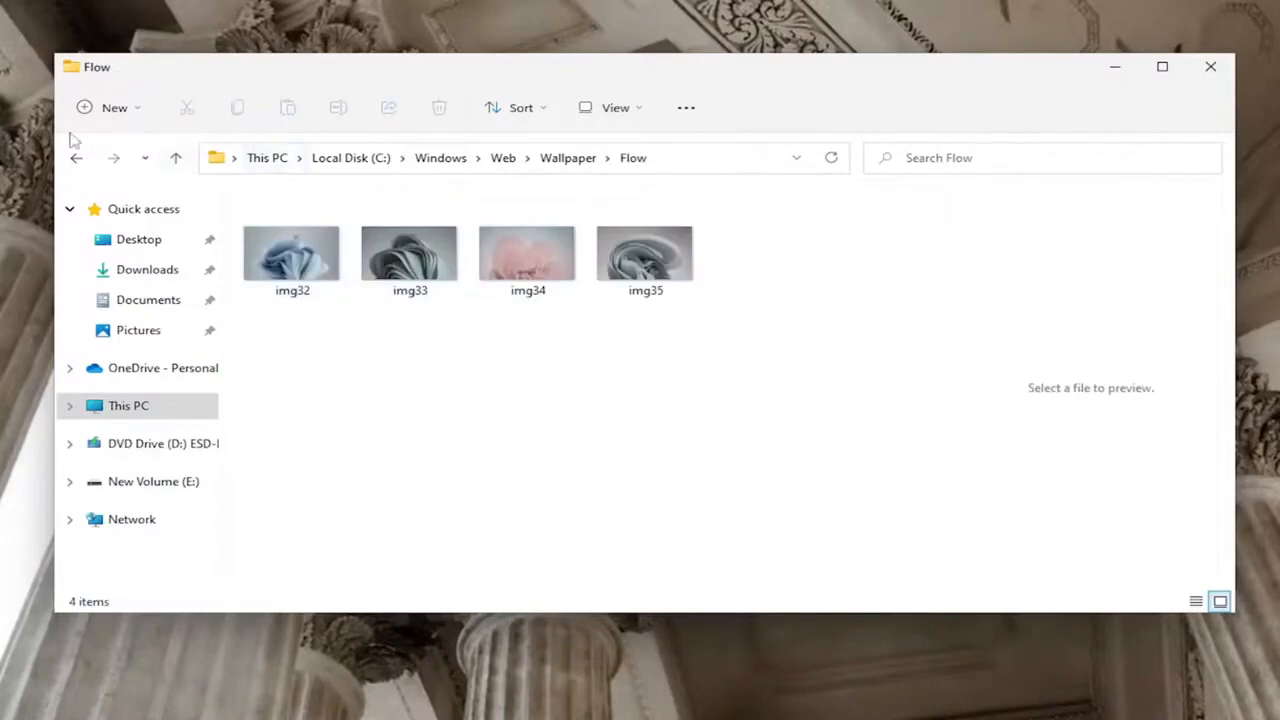
- Back out to Web and enter the 4K > Wallpaper > Windows collection
left_click(76, 158)
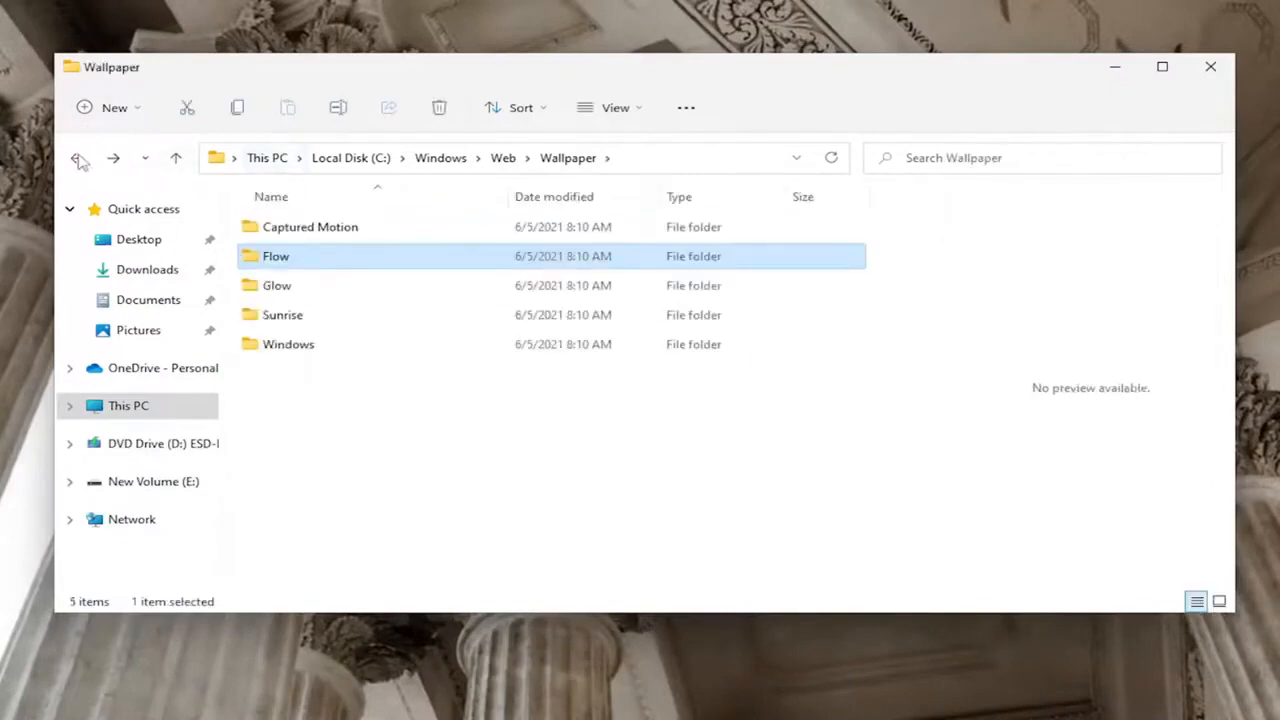
left_click(76, 158)
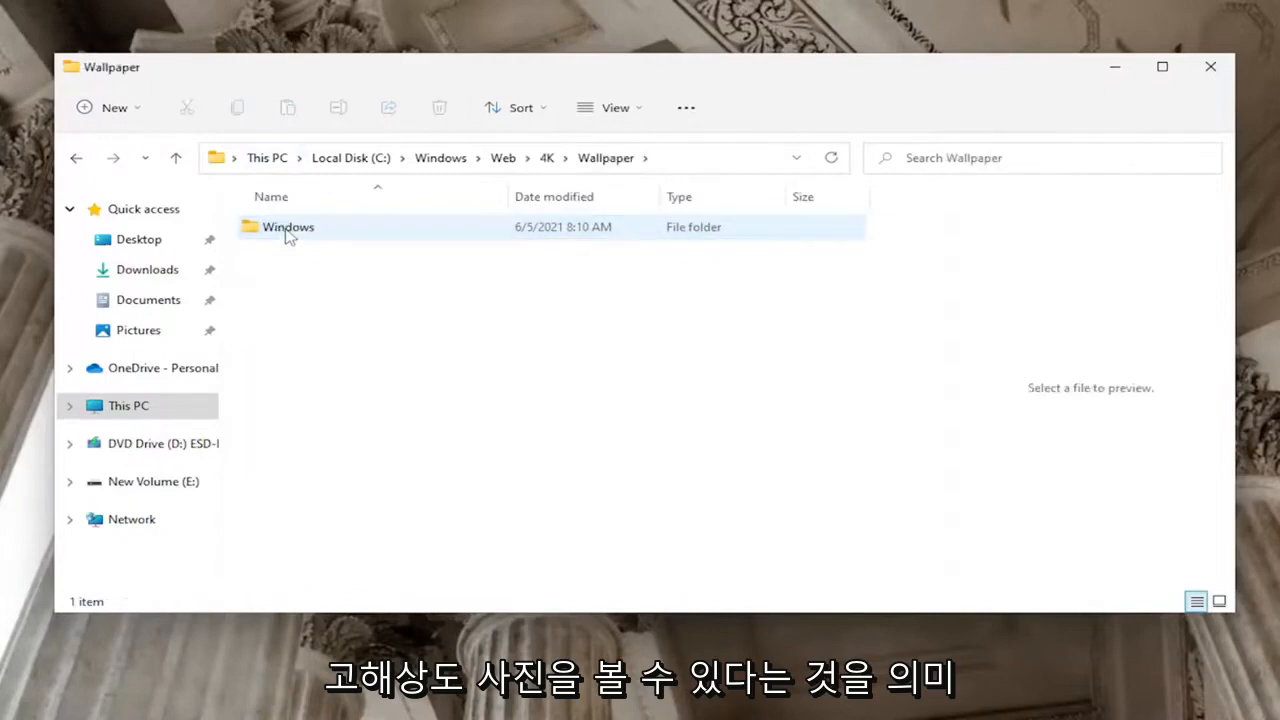
double_click(288, 226)
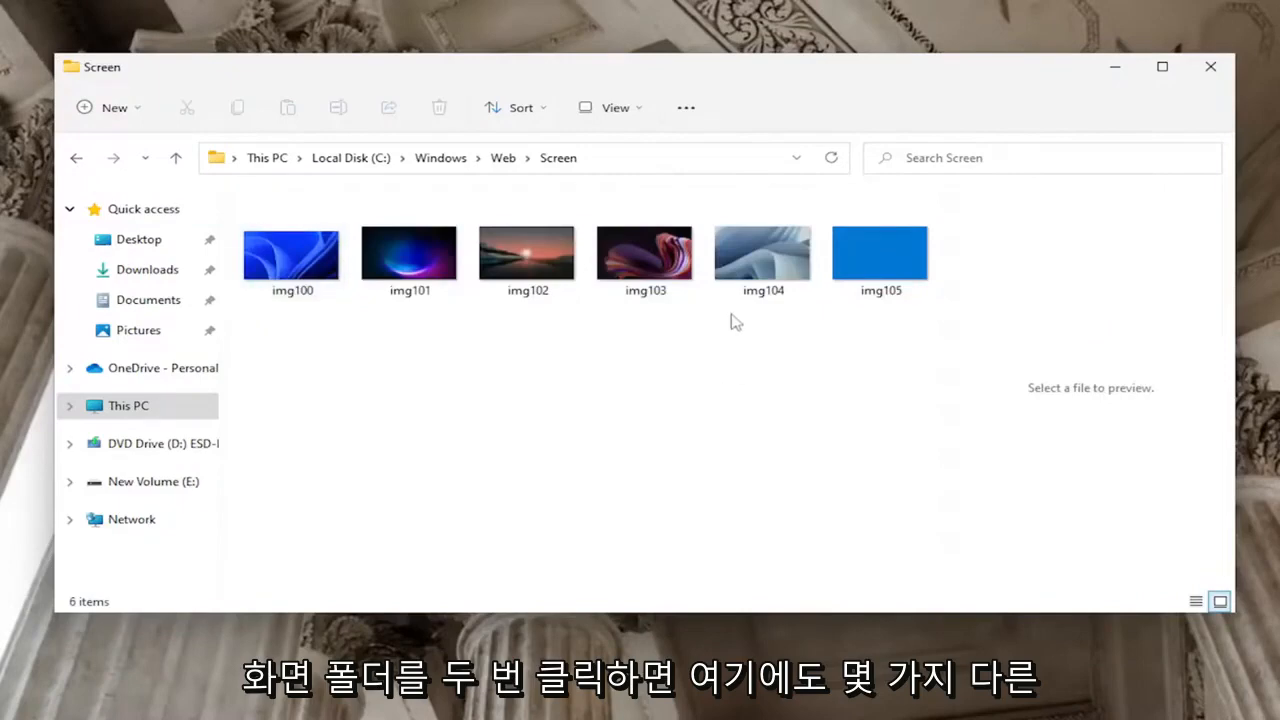
- Return to Web and view the touchkeyboard theme images
left_click(176, 156)
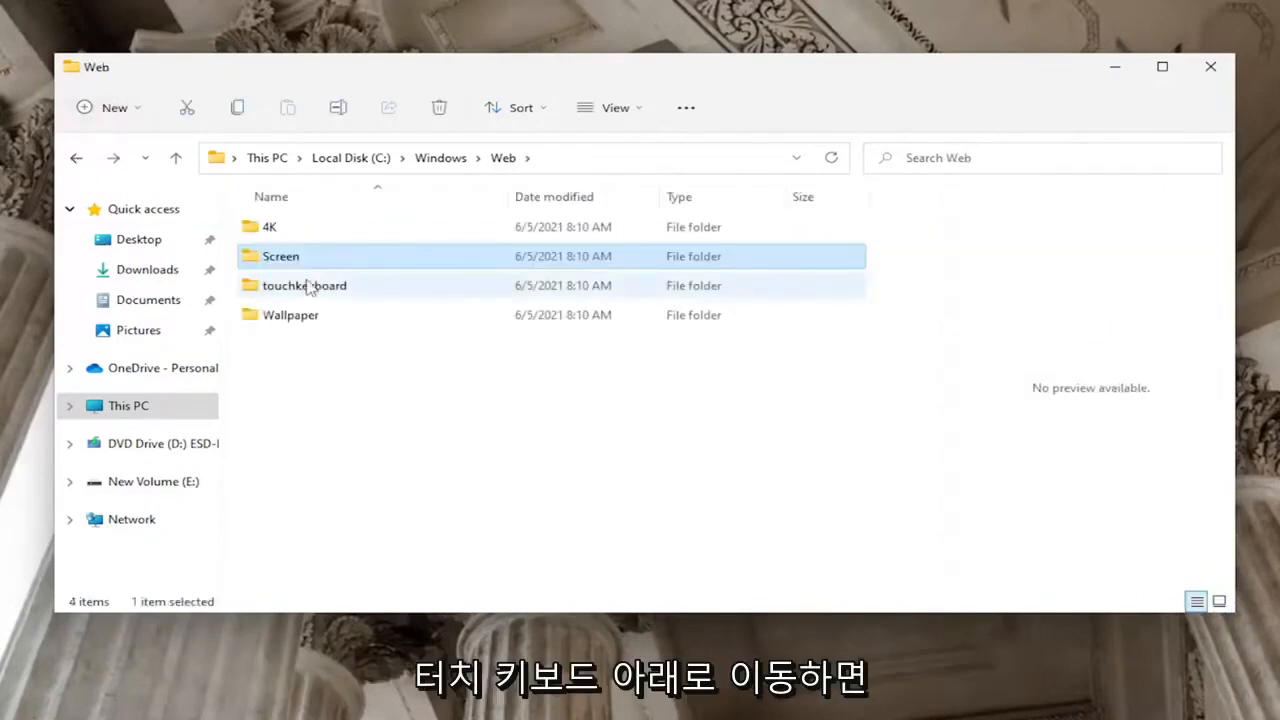
double_click(304, 284)
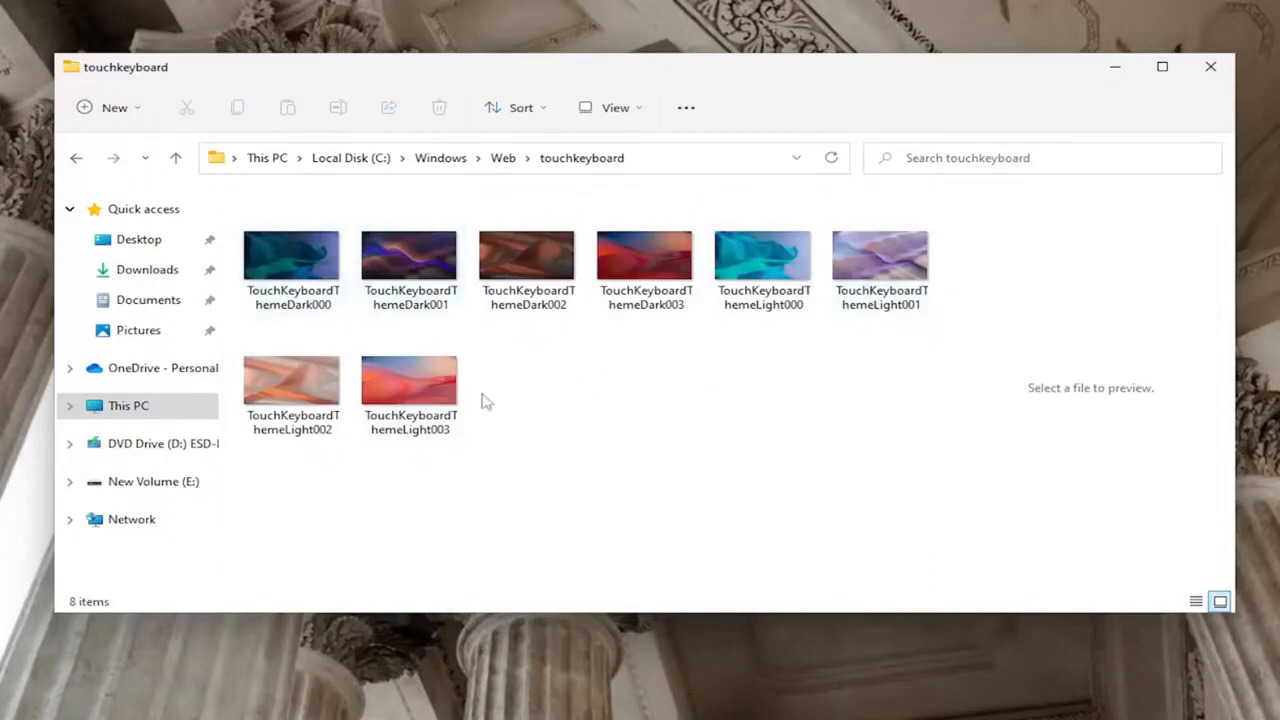
left_click(76, 158)
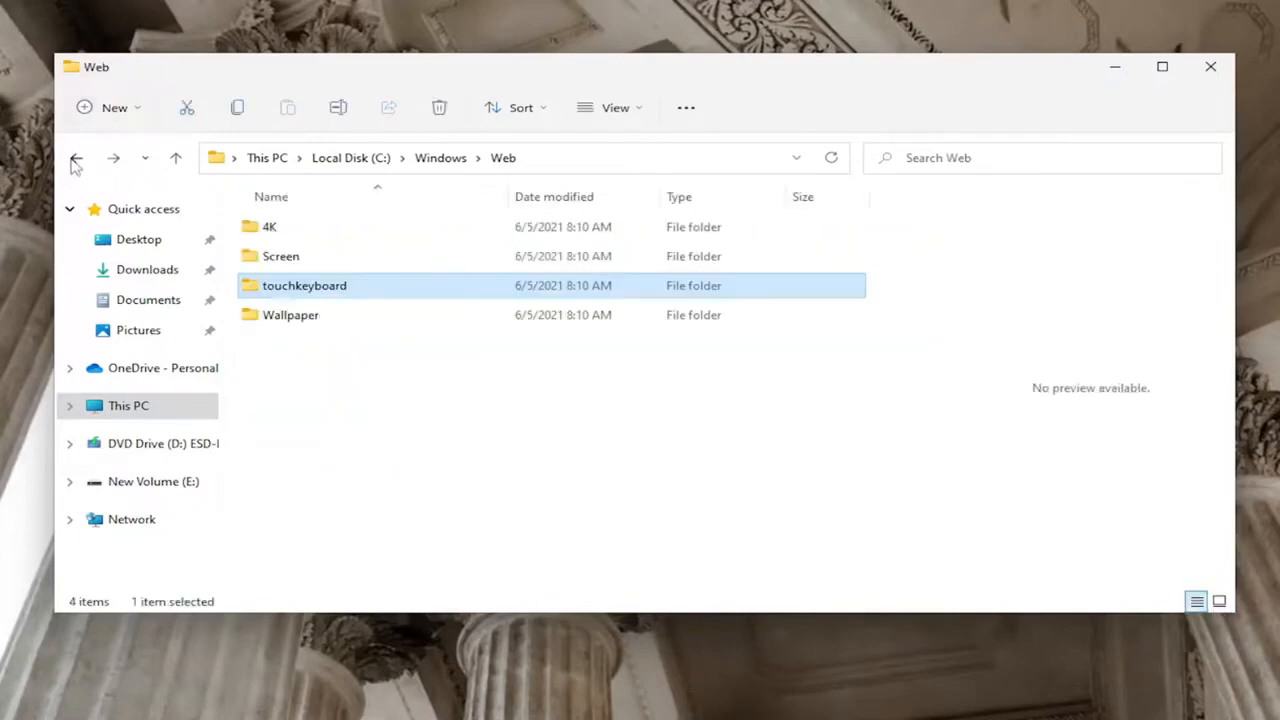
- View the Screen folder images, return to Web, and close File Explorer
left_click(280, 256)
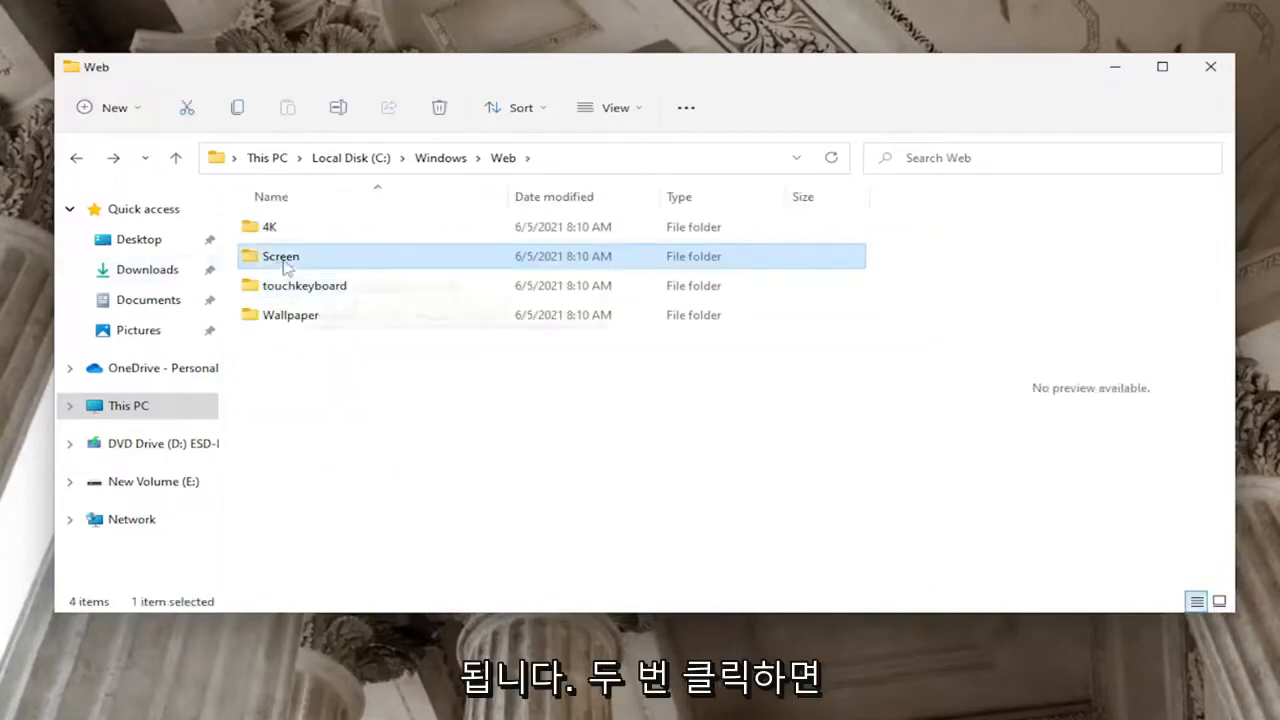
double_click(280, 256)
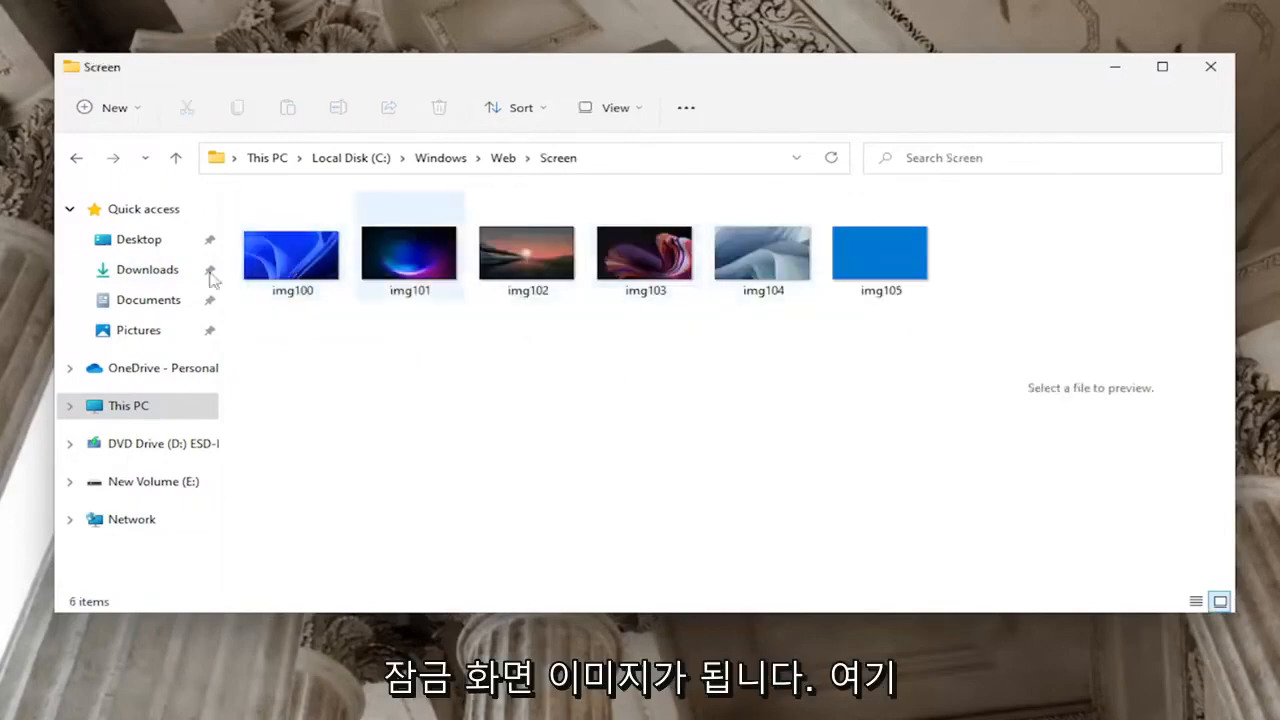
left_click(176, 158)
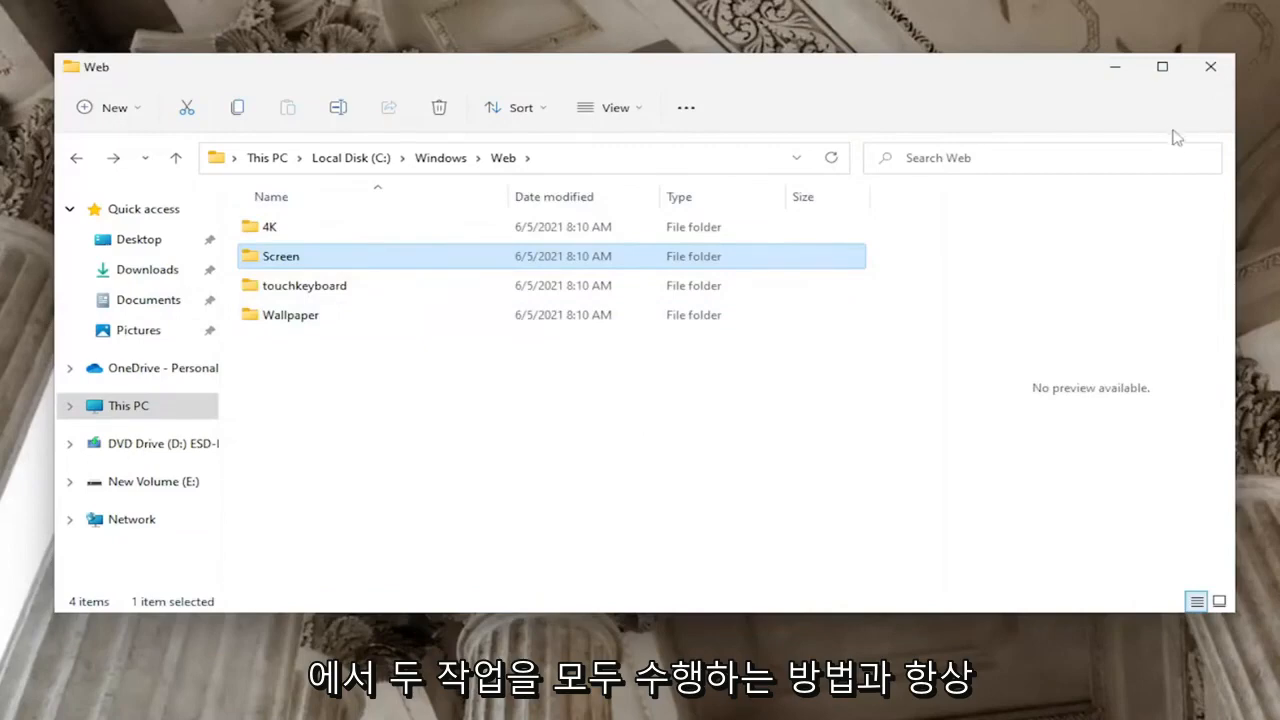
left_click(1210, 68)
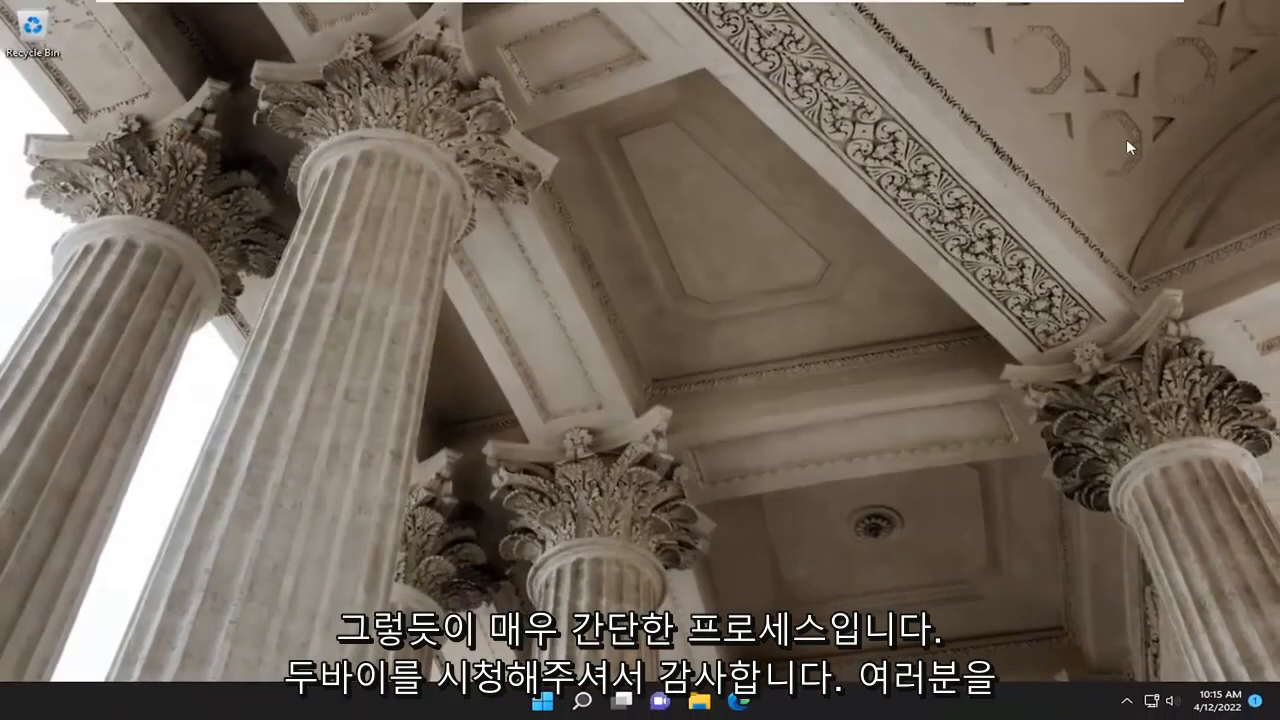